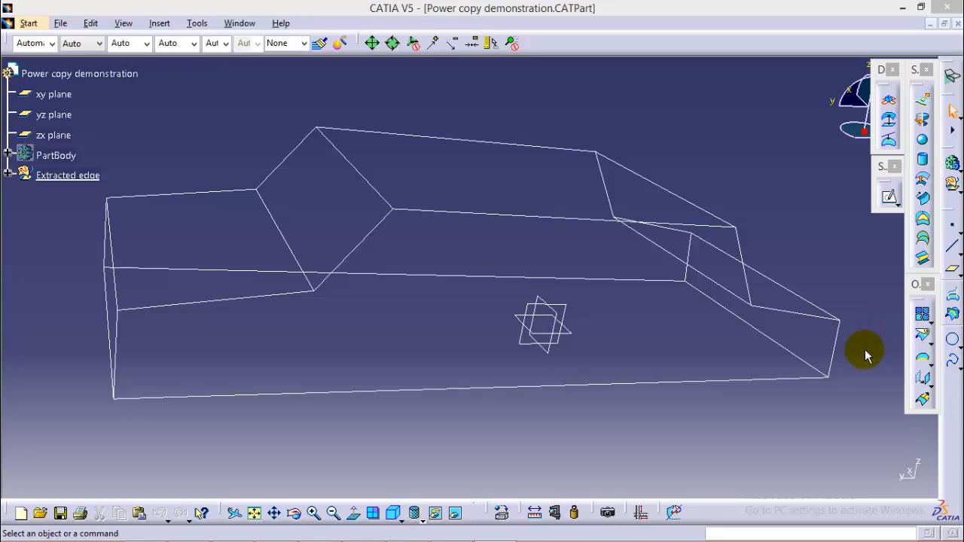
{"action": "mouse_move", "coordinate": [867, 360]}
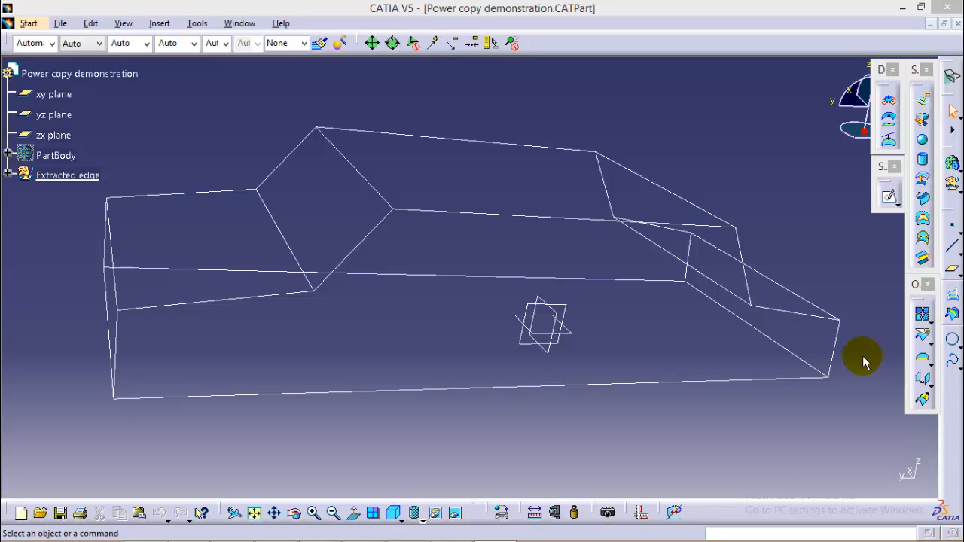
{"action": "mouse_move", "coordinate": [872, 360]}
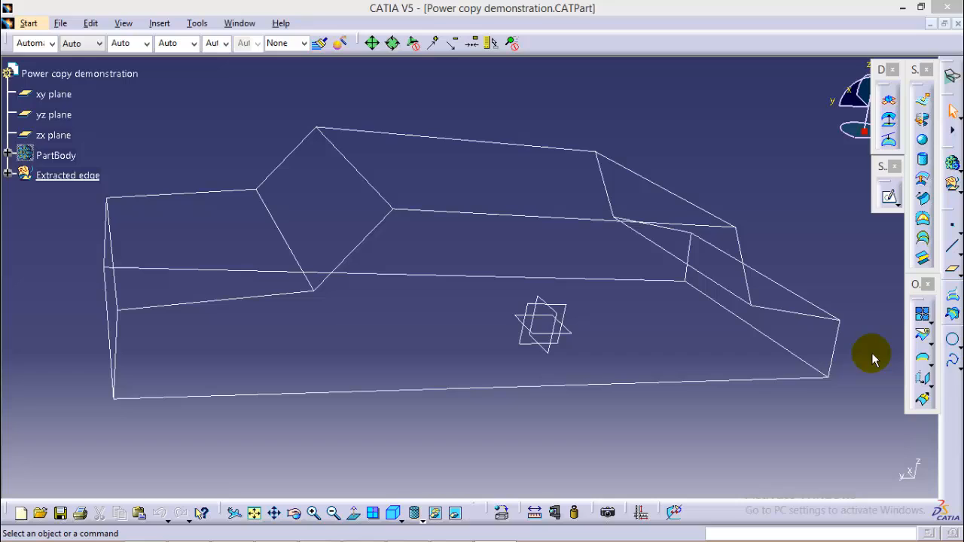
{"action": "mouse_move", "coordinate": [458, 110]}
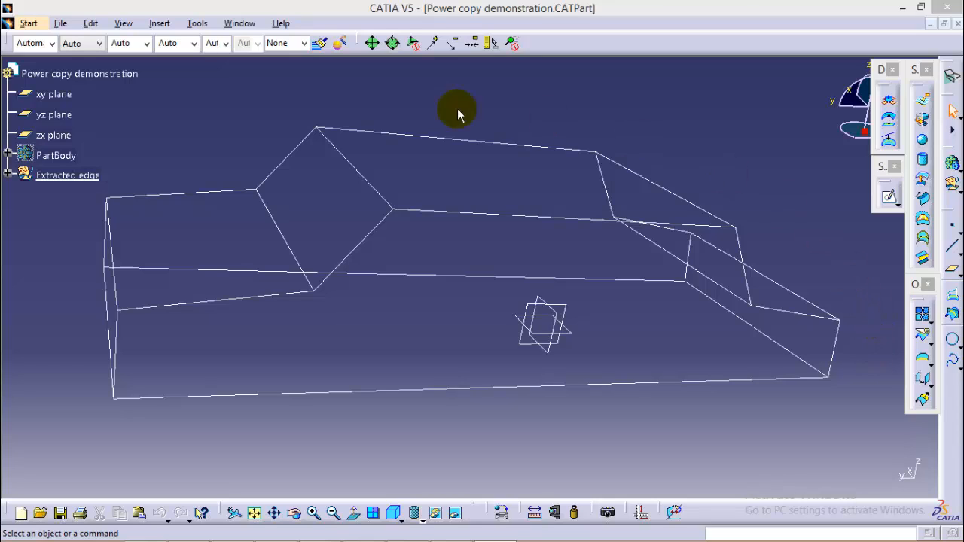
{"action": "mouse_move", "coordinate": [459, 326]}
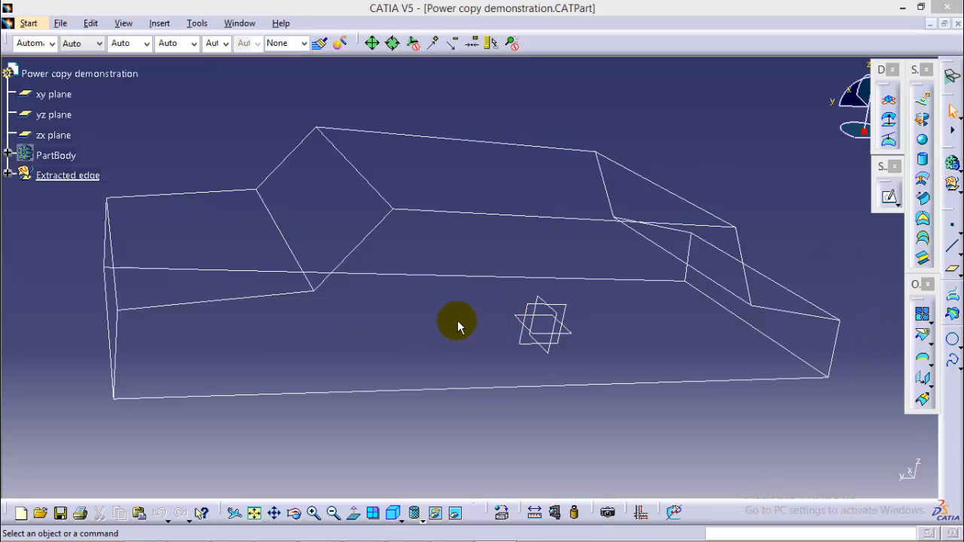
{"action": "mouse_move", "coordinate": [623, 240]}
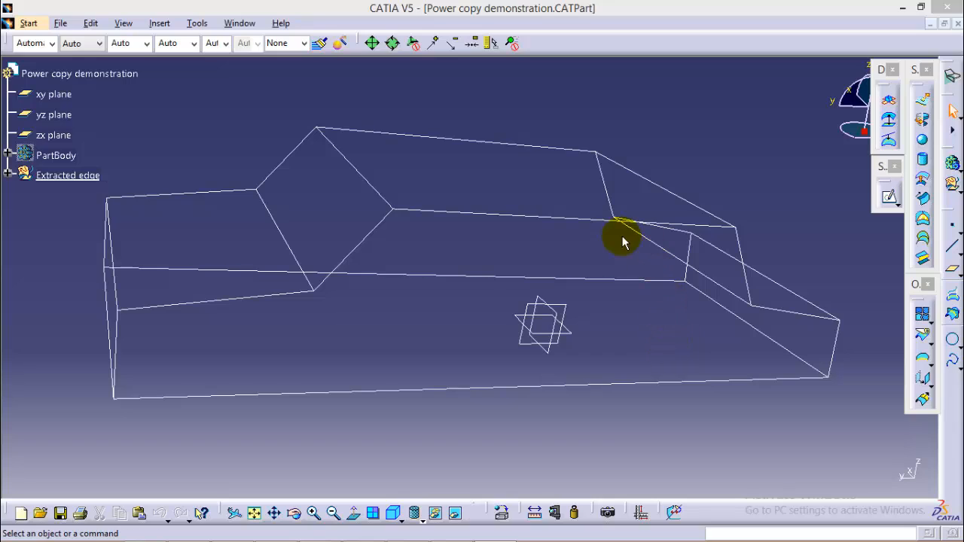
{"action": "mouse_move", "coordinate": [591, 271]}
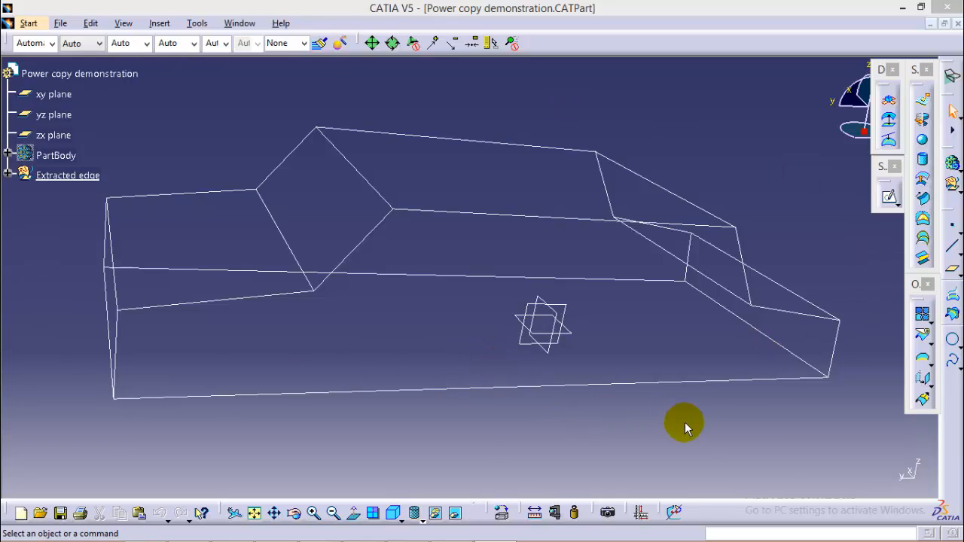
{"action": "mouse_move", "coordinate": [680, 448]}
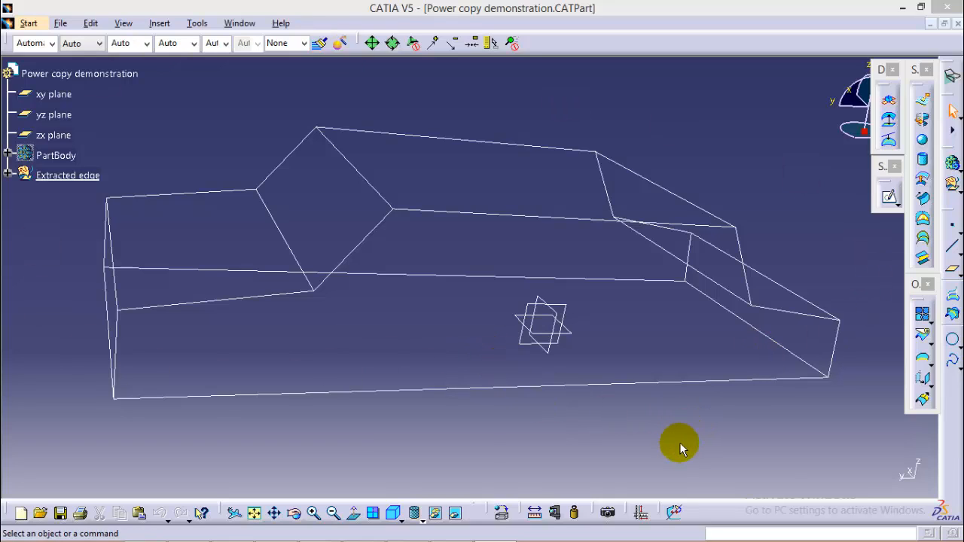
{"action": "mouse_move", "coordinate": [840, 226]}
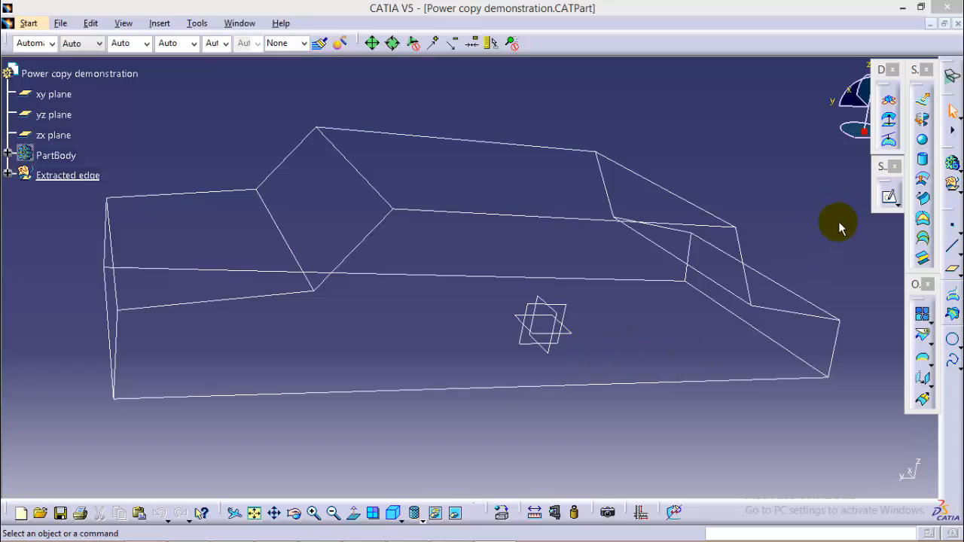
{"action": "mouse_move", "coordinate": [818, 260]}
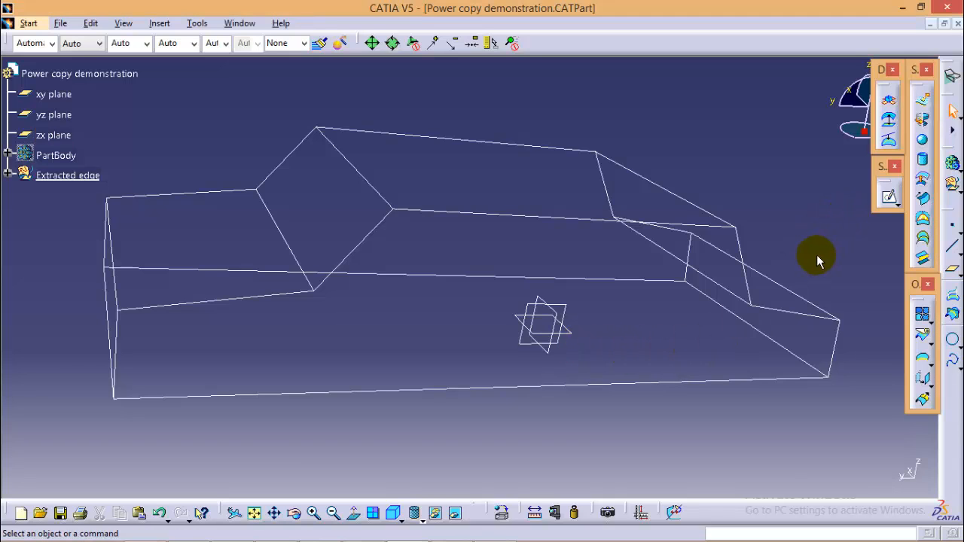
{"action": "mouse_move", "coordinate": [739, 346]}
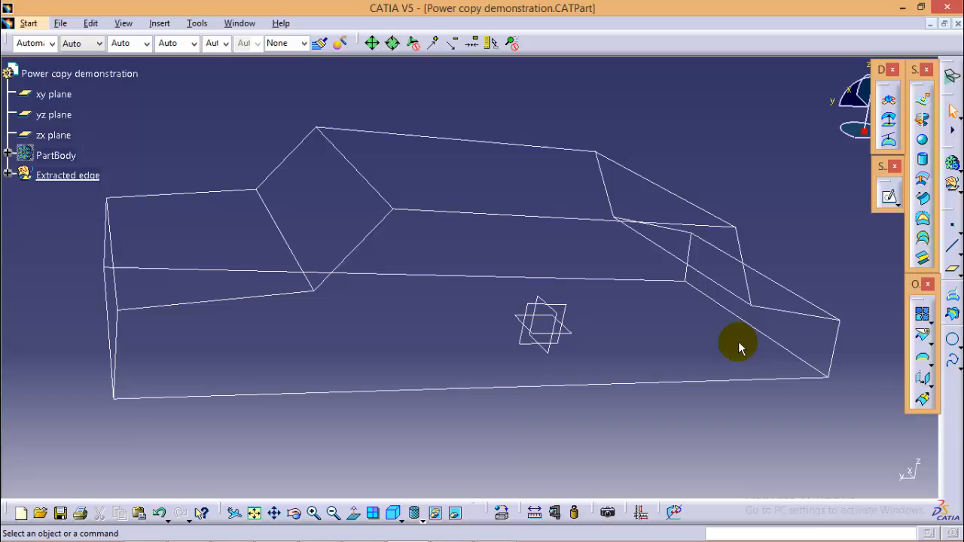
{"action": "mouse_move", "coordinate": [817, 222]}
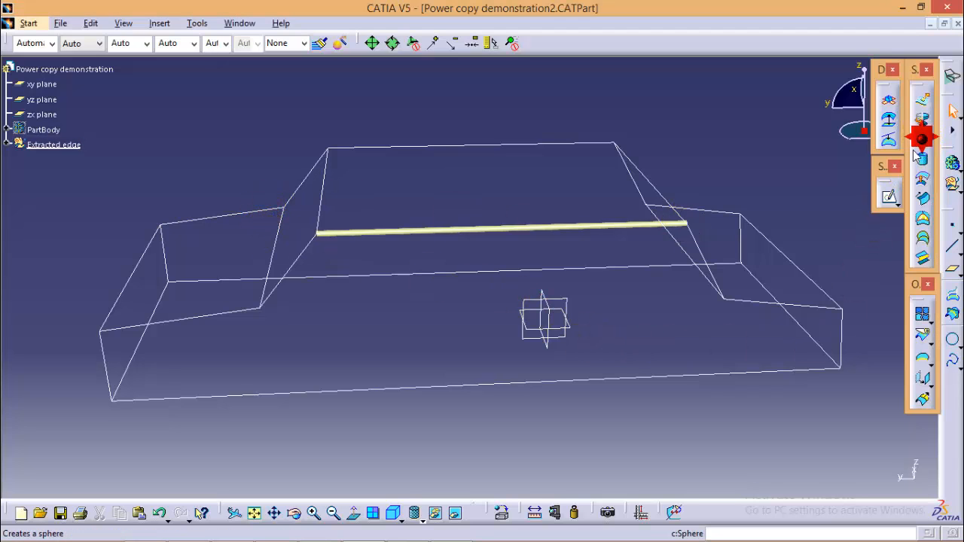
Step: Create two 1 mm spheres centred on the endpoints at either end of the roof edge
{"action": "left_click", "coordinate": [922, 137]}
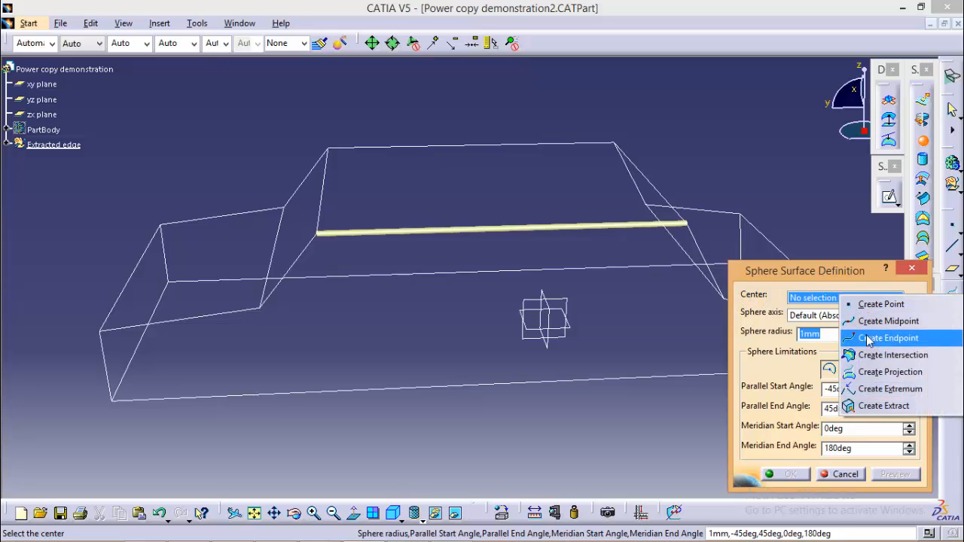
{"action": "left_click", "coordinate": [888, 337]}
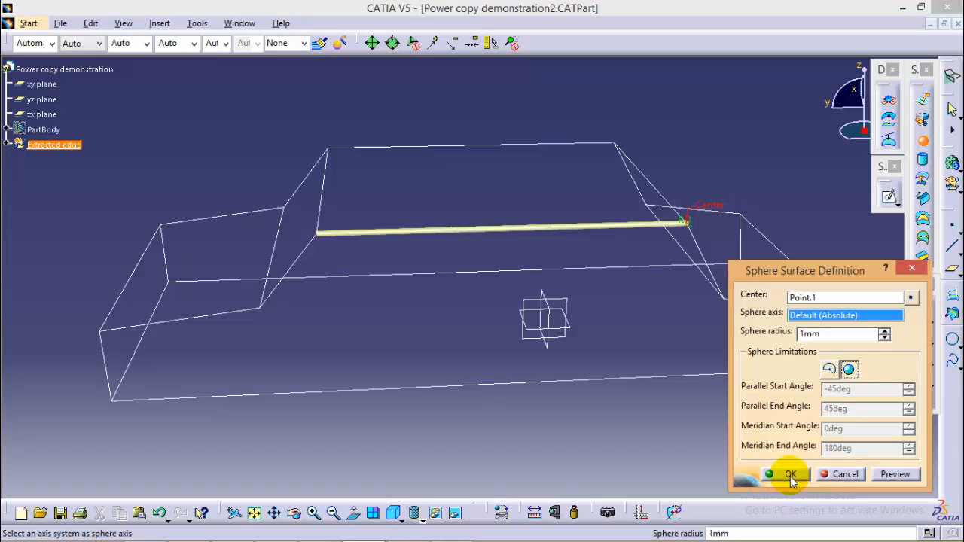
{"action": "left_click", "coordinate": [791, 474]}
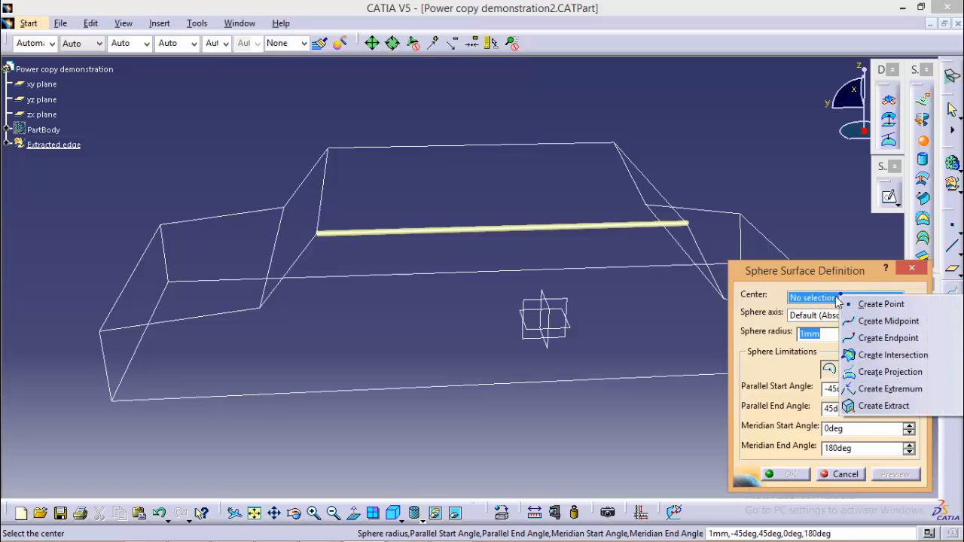
{"action": "left_click", "coordinate": [888, 338]}
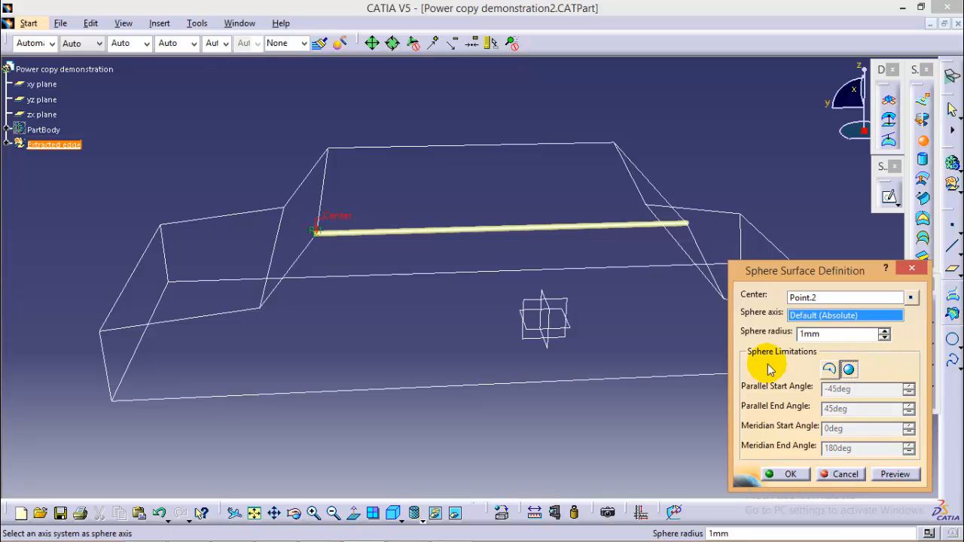
{"action": "left_click", "coordinate": [846, 474]}
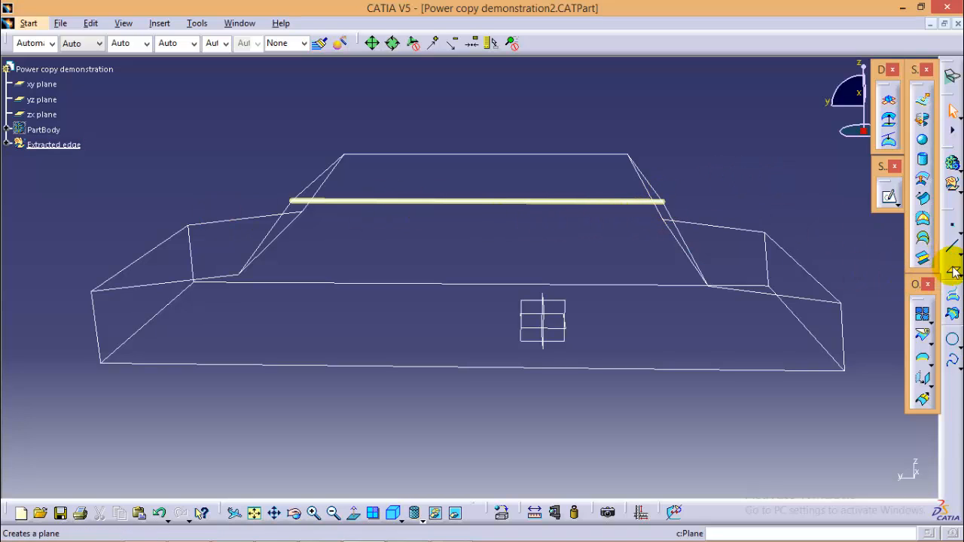
Step: Place planes normal to the Extract.16 roof edge at its two end points
{"action": "left_click", "coordinate": [953, 272]}
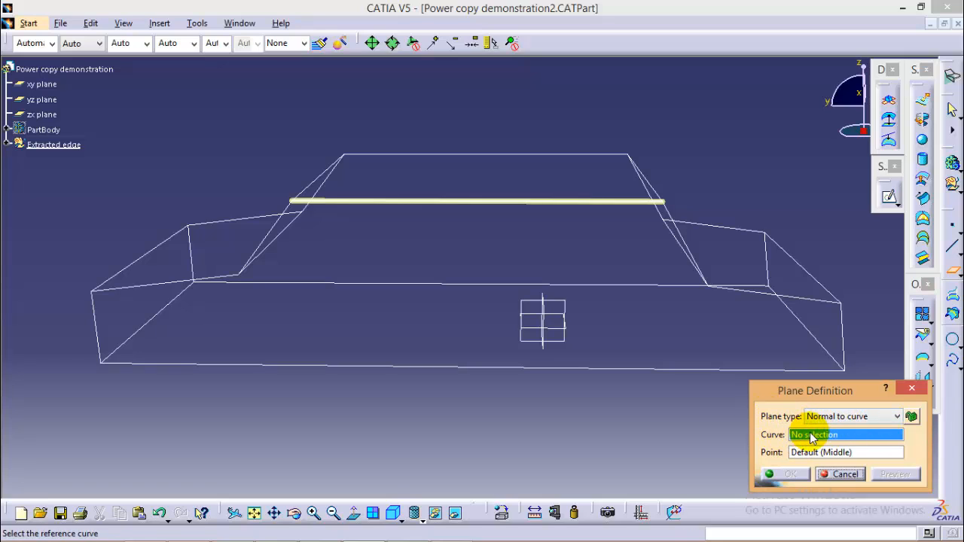
{"action": "mouse_move", "coordinate": [497, 205]}
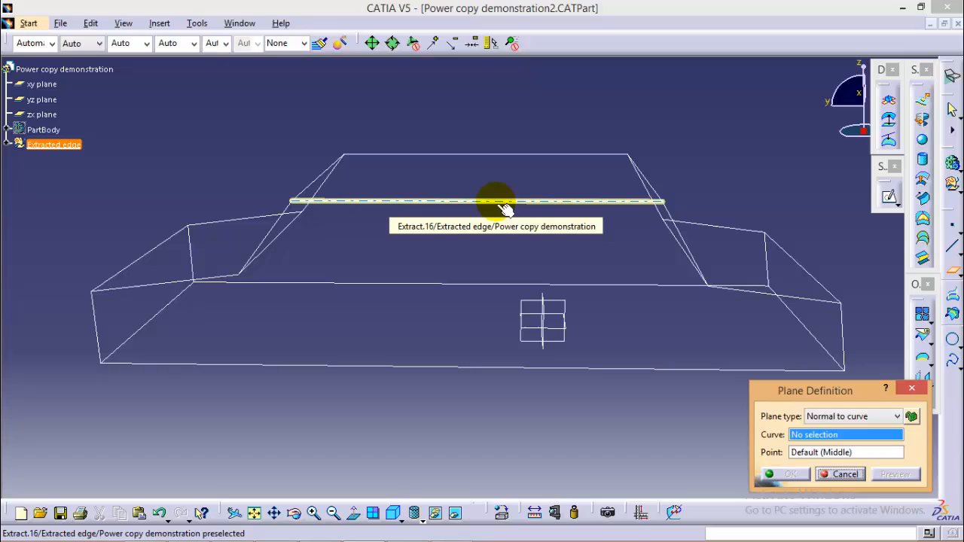
{"action": "left_click", "coordinate": [497, 201]}
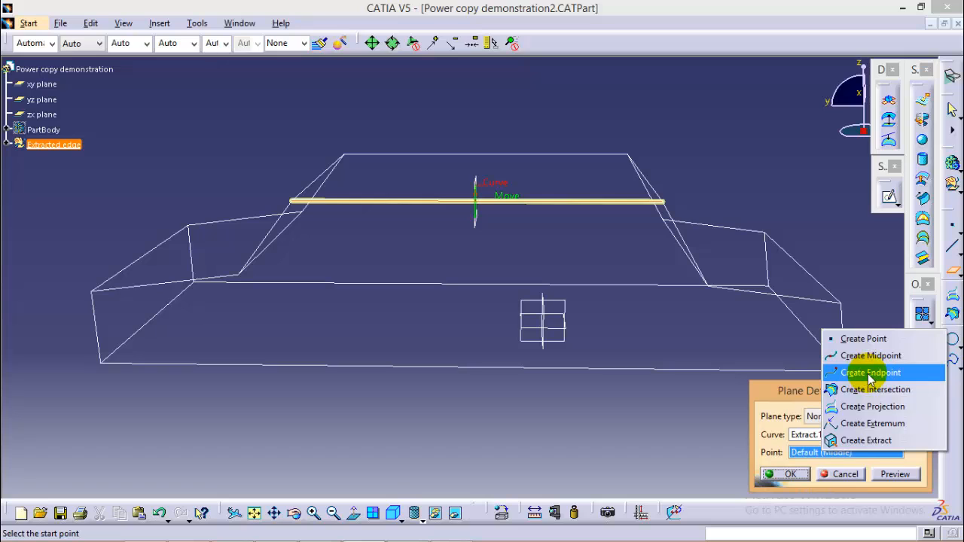
{"action": "left_click", "coordinate": [872, 372]}
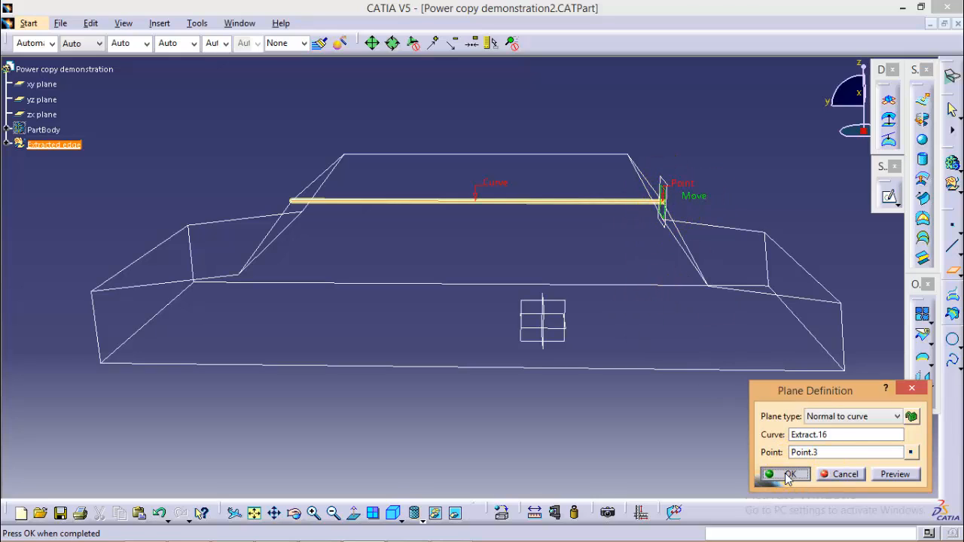
{"action": "left_click", "coordinate": [786, 473]}
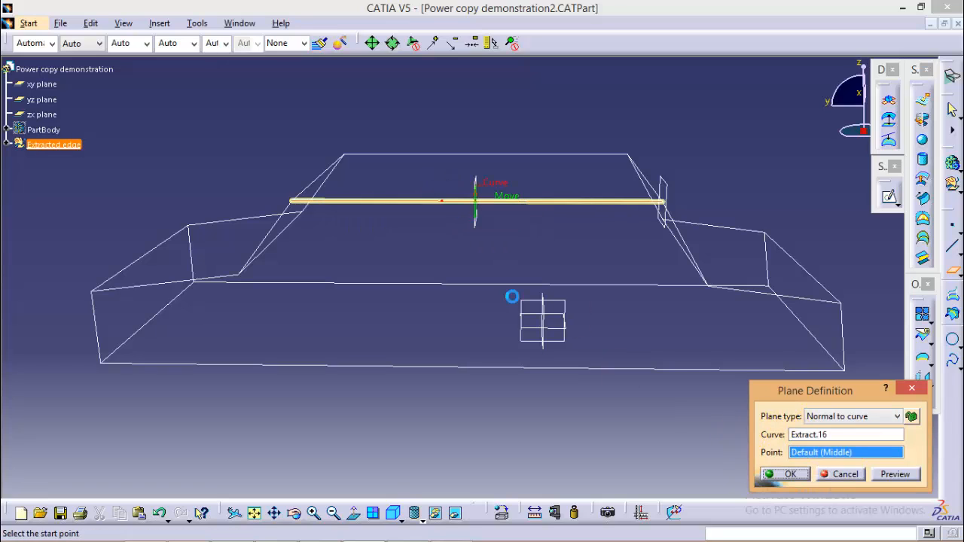
{"action": "left_click", "coordinate": [911, 452]}
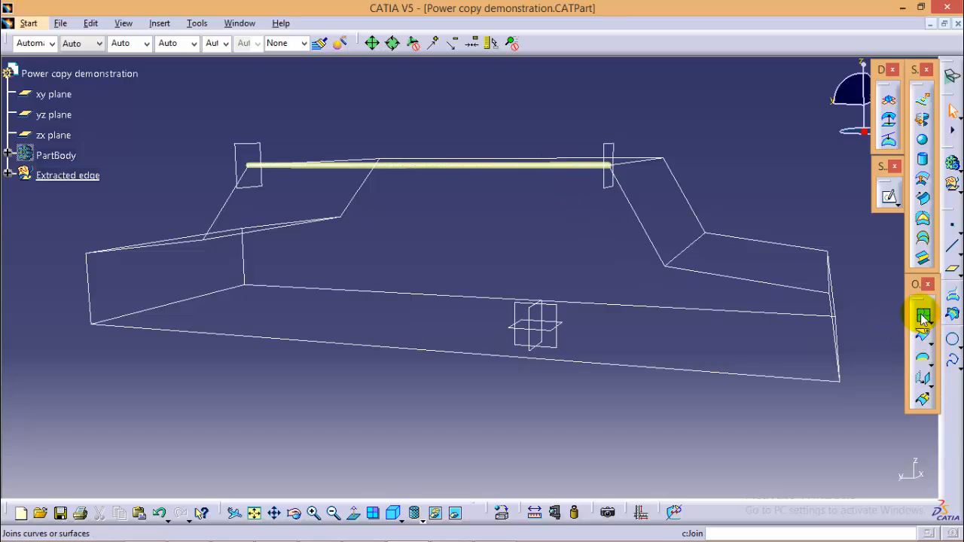
Step: Split Sphere.1 with Plane.1 to make the first end cap
{"action": "left_click", "coordinate": [923, 315]}
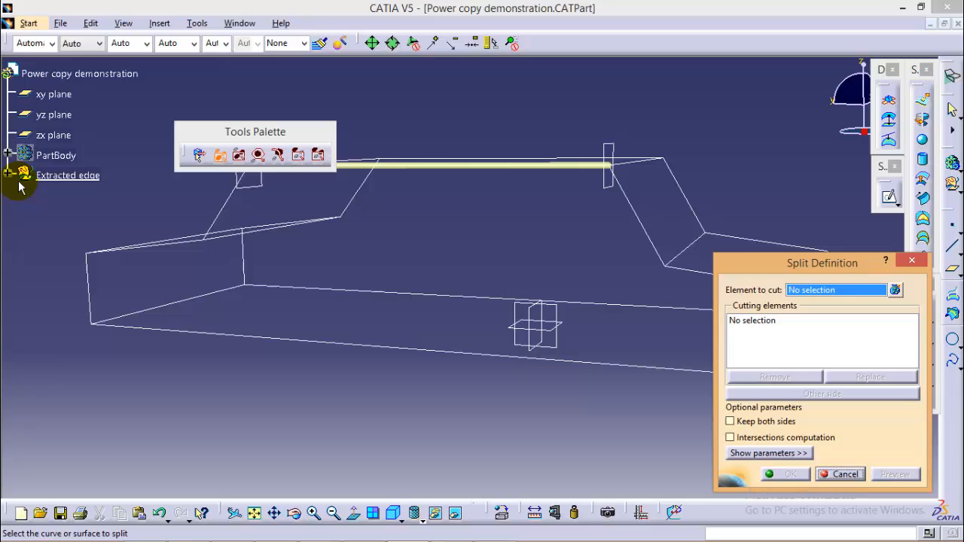
{"action": "scroll", "scroll_direction": "down", "scroll_amount": 3}
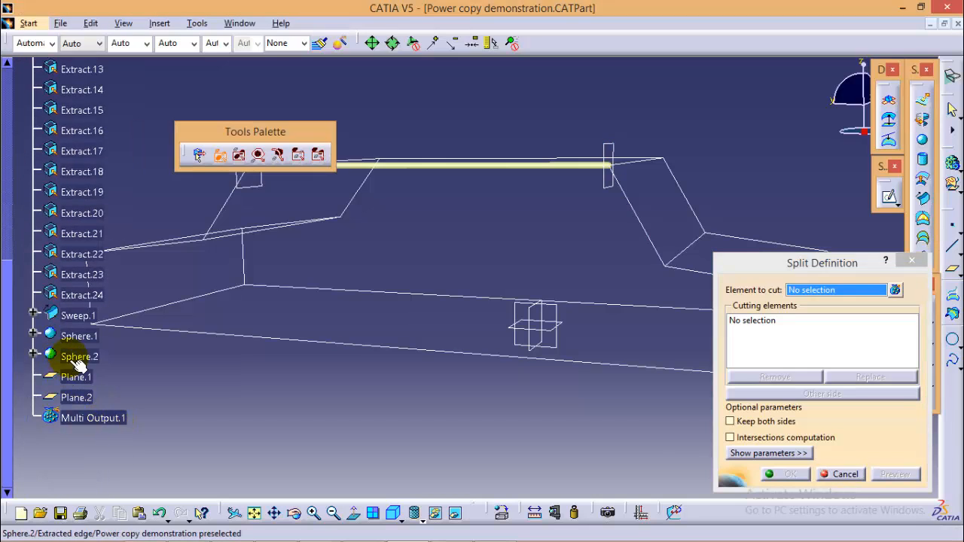
{"action": "left_click", "coordinate": [79, 336]}
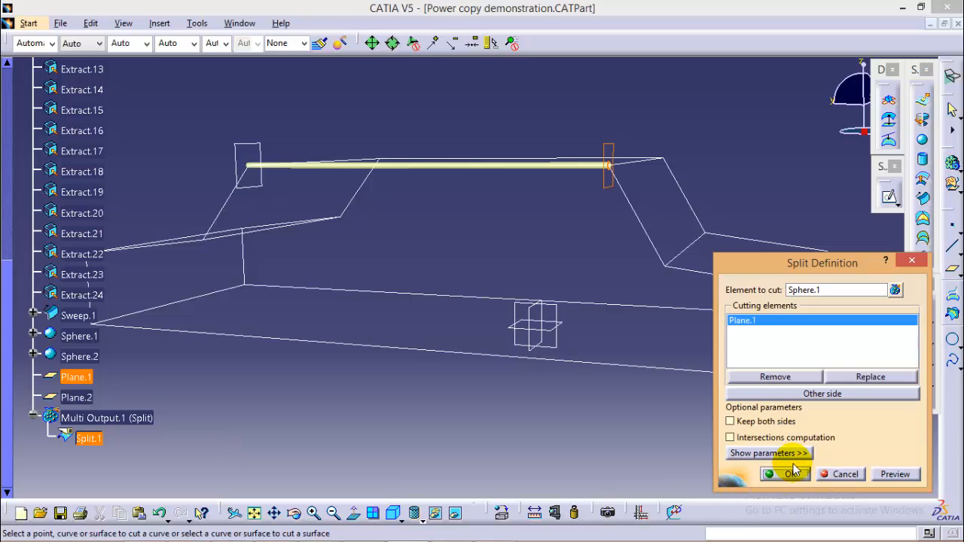
{"action": "left_click", "coordinate": [786, 474]}
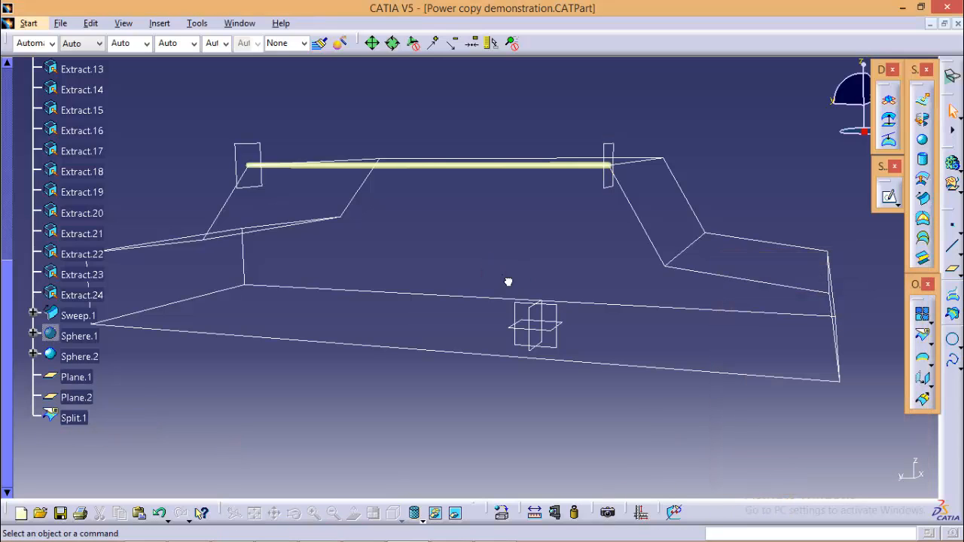
Step: Split Sphere.2 with Plane.2, keeping the other side, for the second cap
{"action": "left_click_drag", "start_coordinate": [508, 282], "coordinate": [603, 301]}
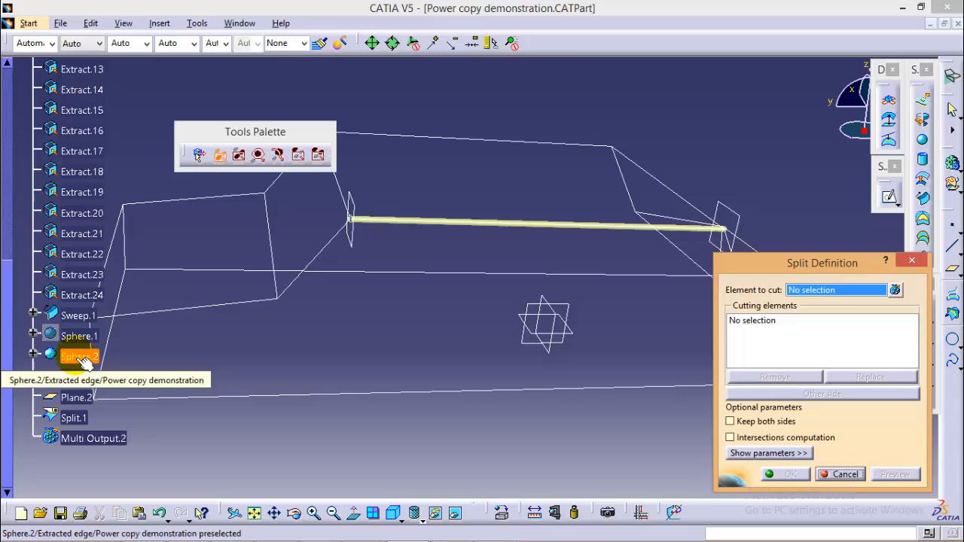
{"action": "left_click", "coordinate": [79, 357]}
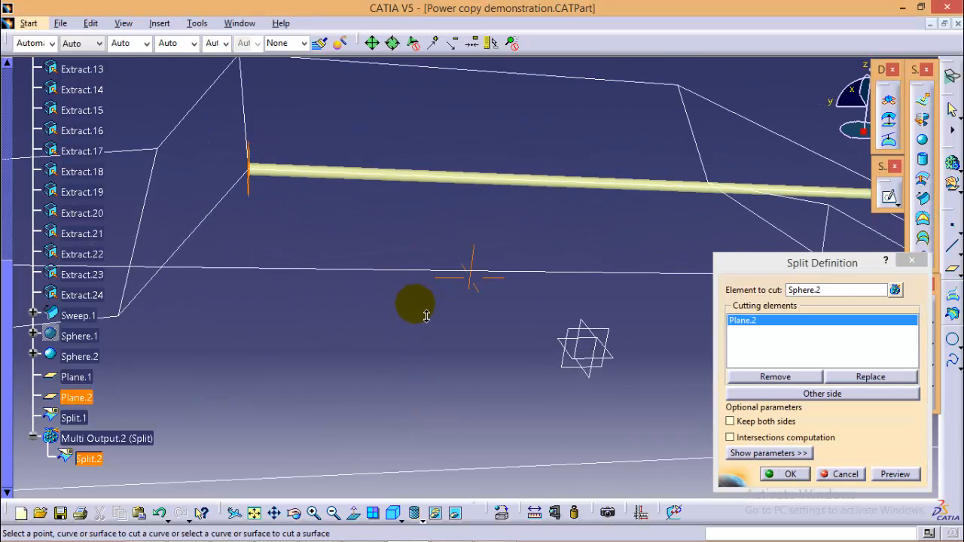
{"action": "left_click", "coordinate": [822, 393]}
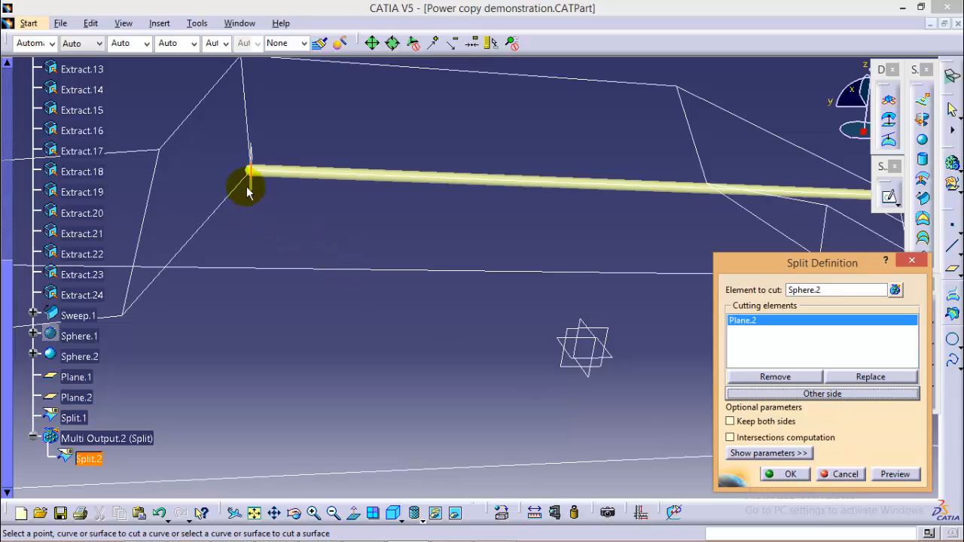
{"action": "mouse_move", "coordinate": [625, 348]}
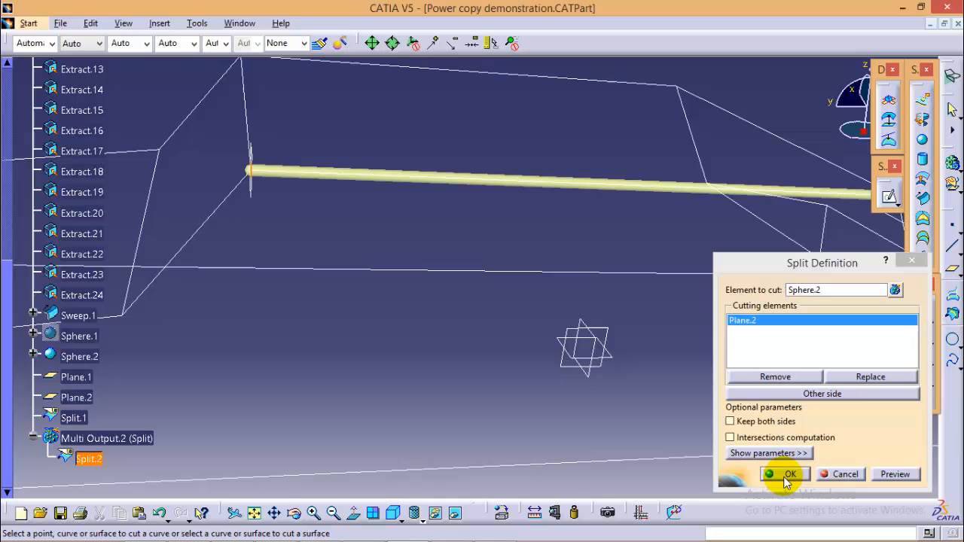
{"action": "left_click", "coordinate": [785, 474]}
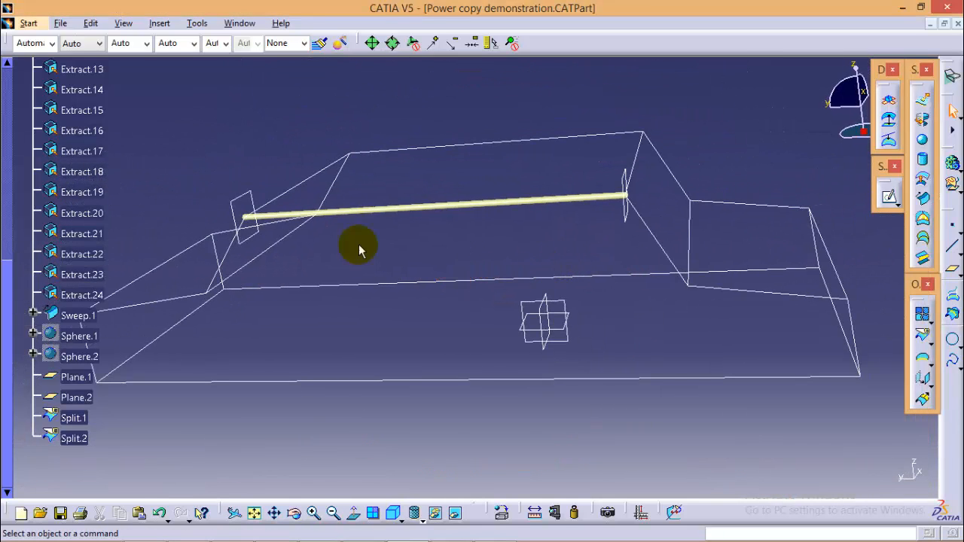
{"action": "mouse_move", "coordinate": [464, 205]}
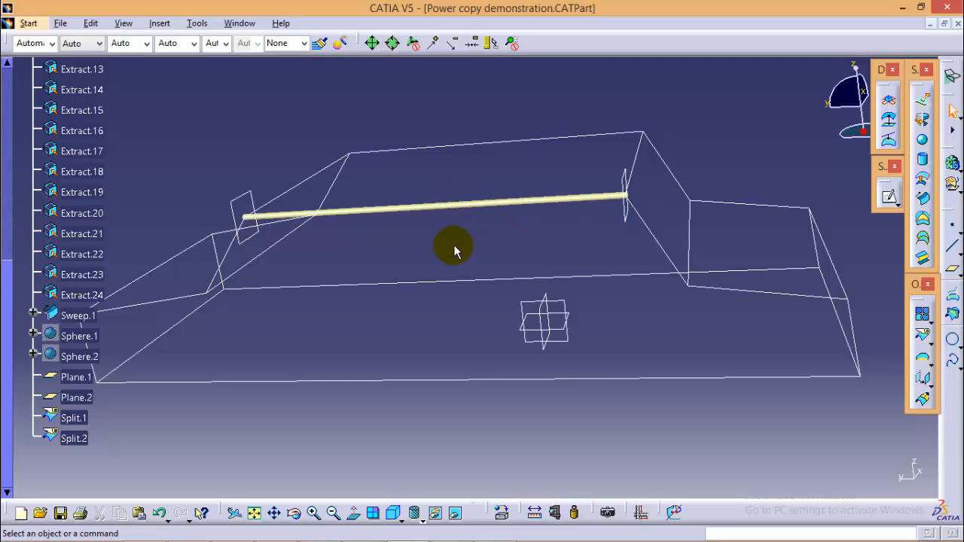
{"action": "mouse_move", "coordinate": [942, 332]}
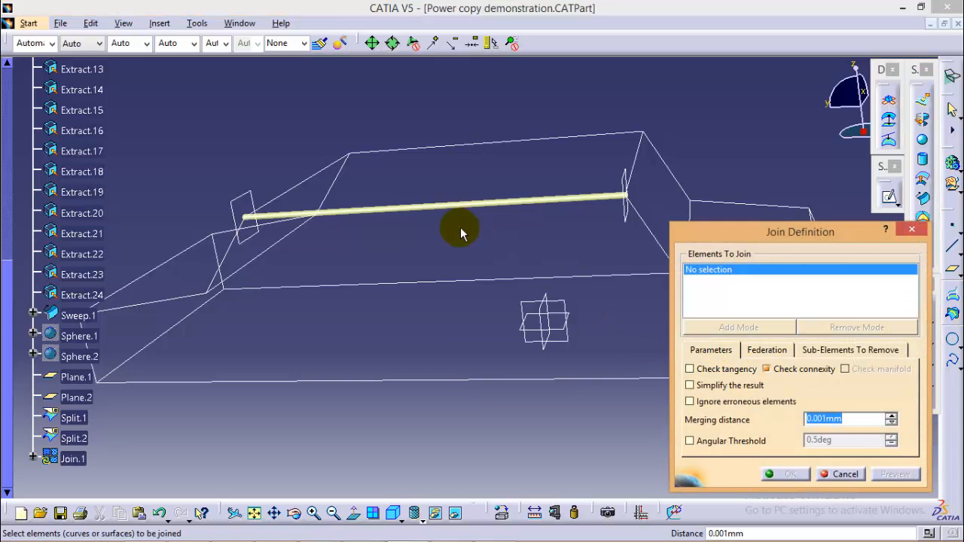
Step: Join Split.1, Split.2 and Sweep.1 into Join.1 and orbit to inspect the tube
{"action": "left_click", "coordinate": [73, 418]}
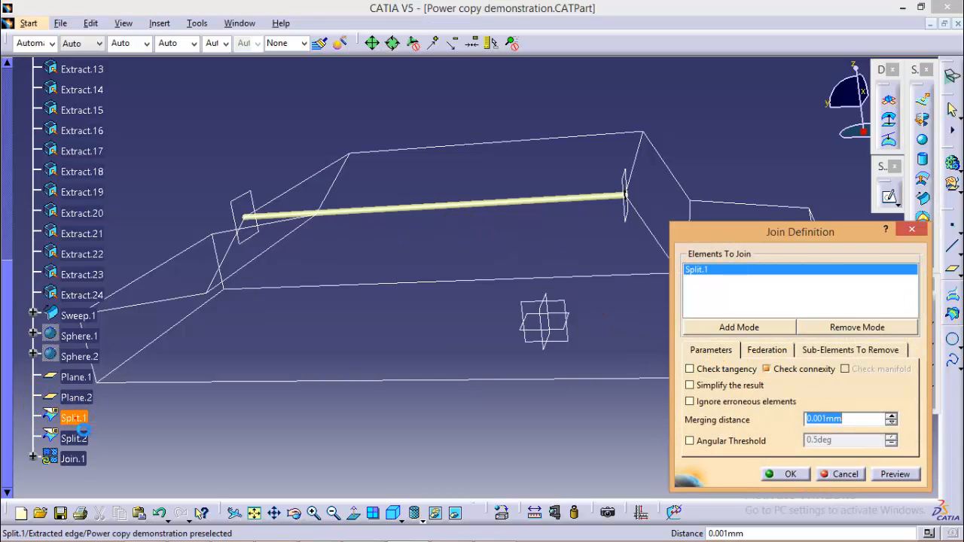
{"action": "left_click", "coordinate": [73, 438]}
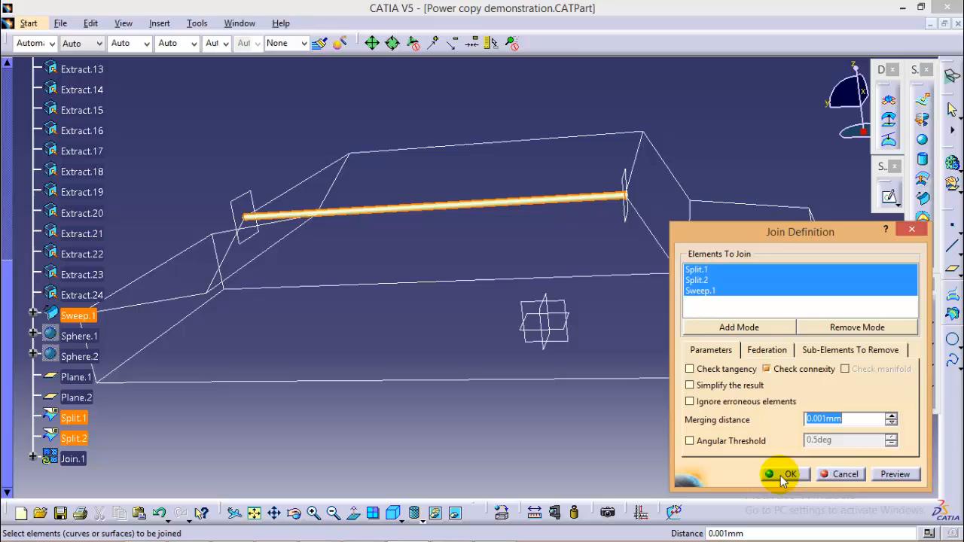
{"action": "left_click", "coordinate": [789, 474]}
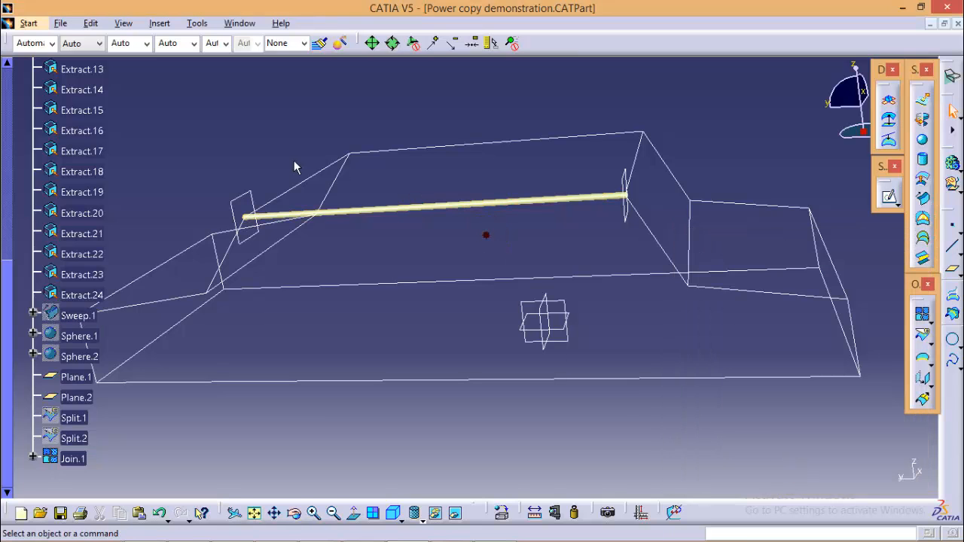
{"action": "left_click_drag", "start_coordinate": [294, 166], "coordinate": [407, 336]}
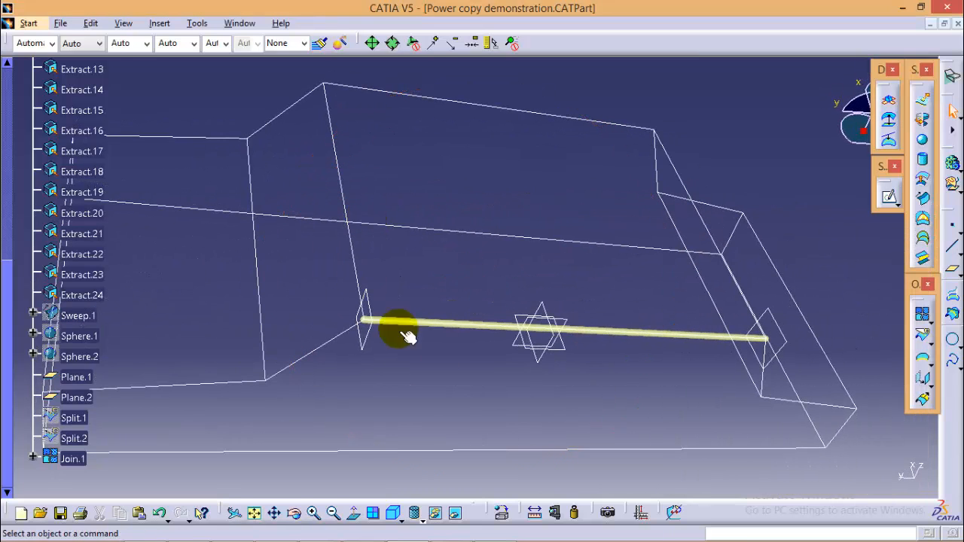
{"action": "mouse_move", "coordinate": [641, 414]}
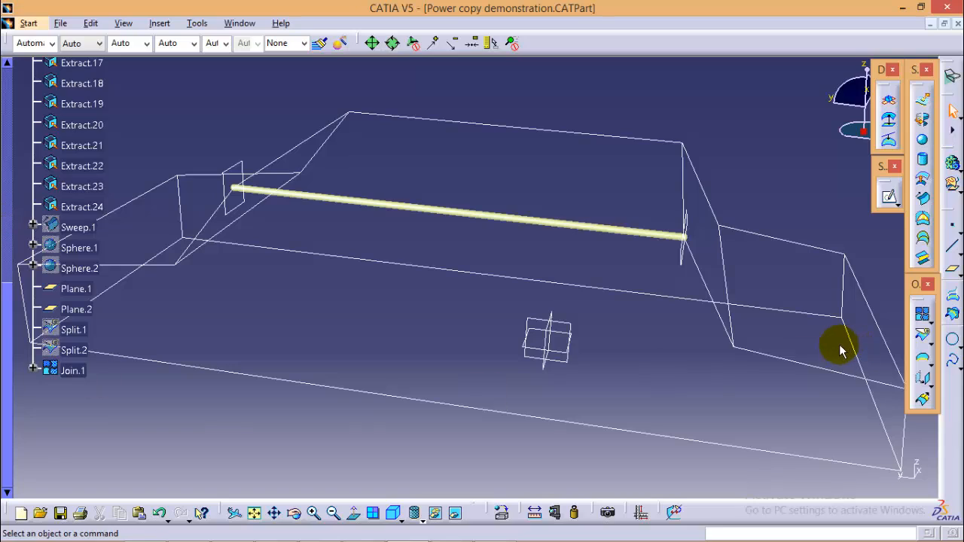
{"action": "mouse_move", "coordinate": [708, 380]}
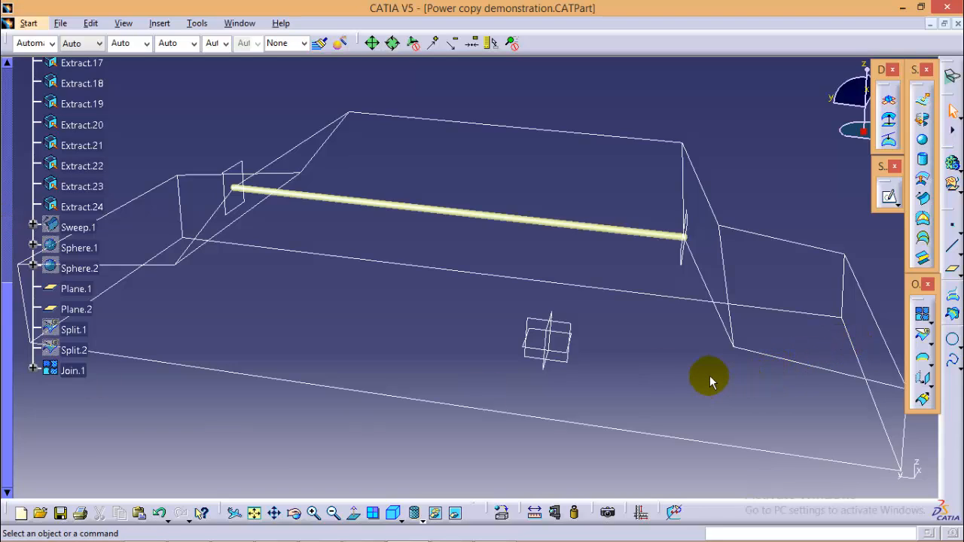